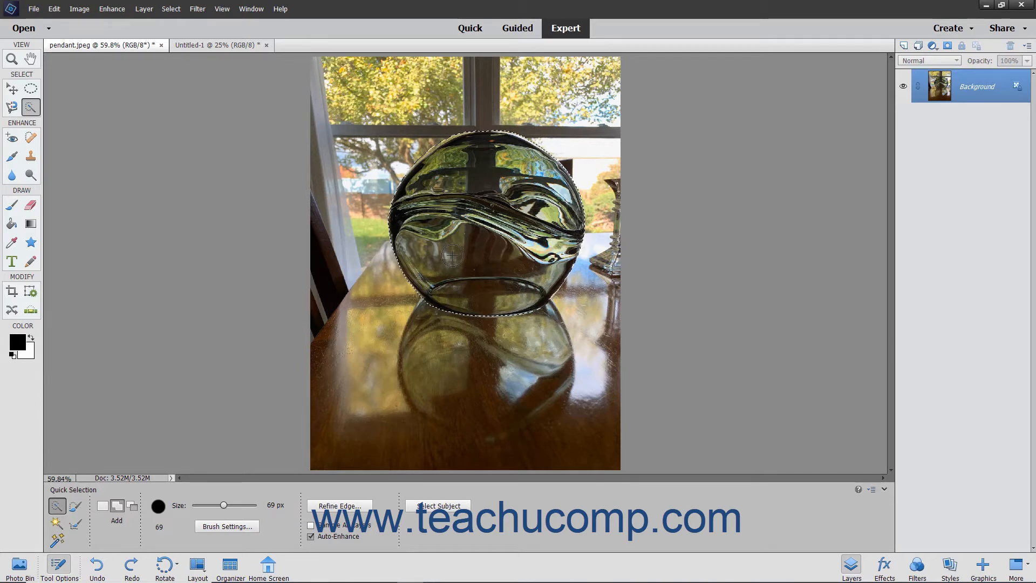
pyautogui.moveTo(93, 129)
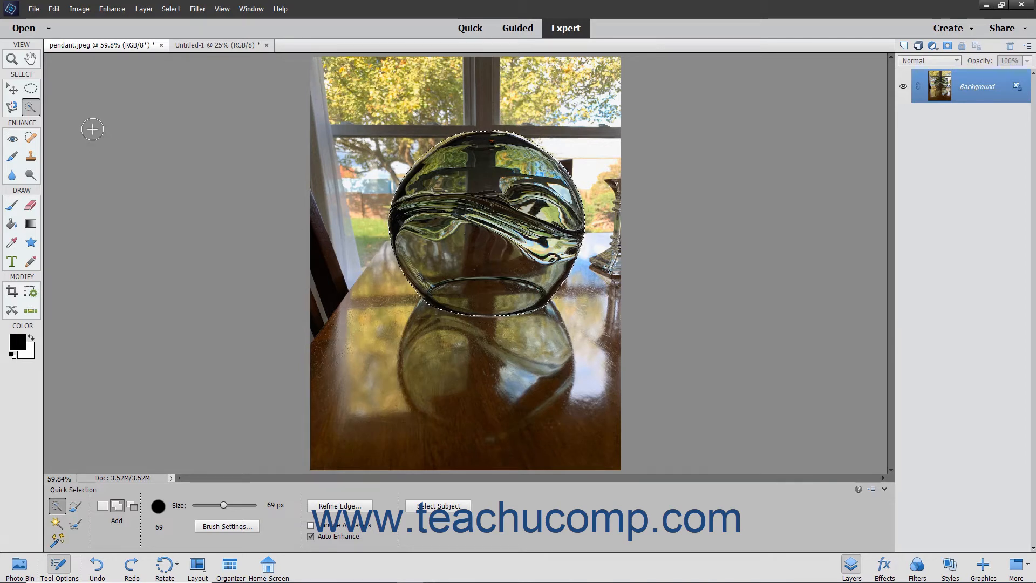
# - Copy the selected glass pendant via Edit > Copy
pyautogui.click(54, 9)
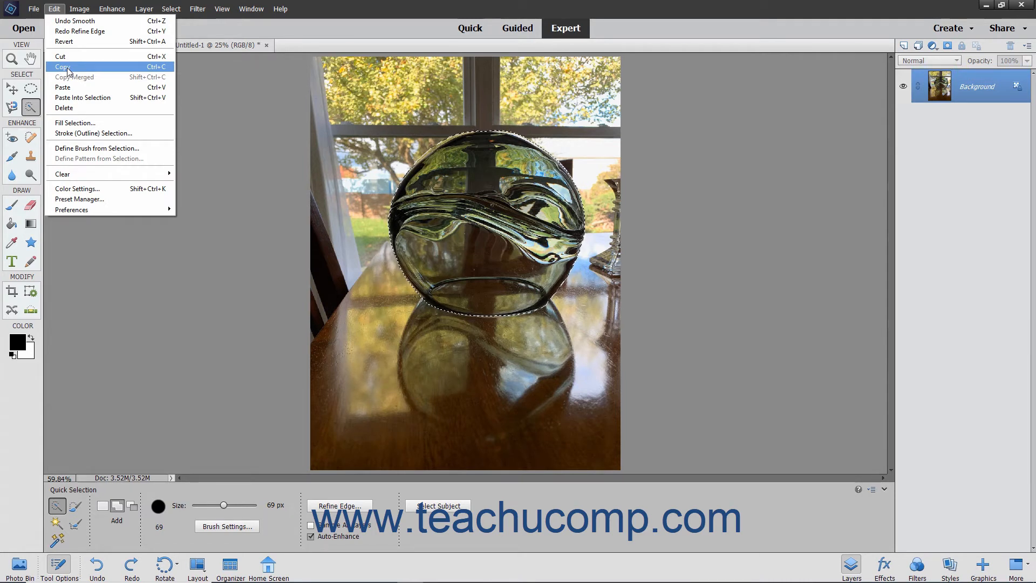
pyautogui.moveTo(74, 76)
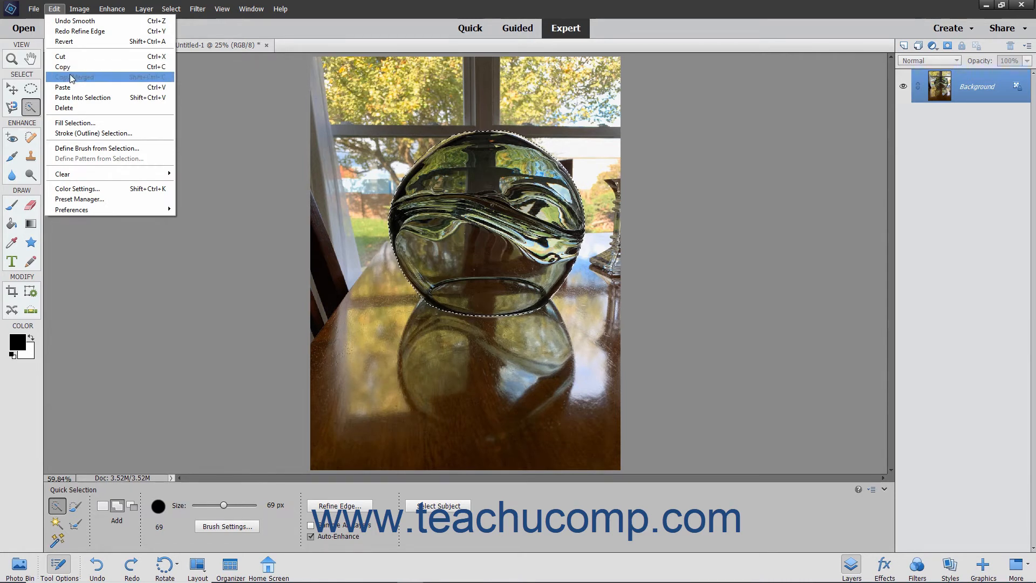
pyautogui.moveTo(63, 67)
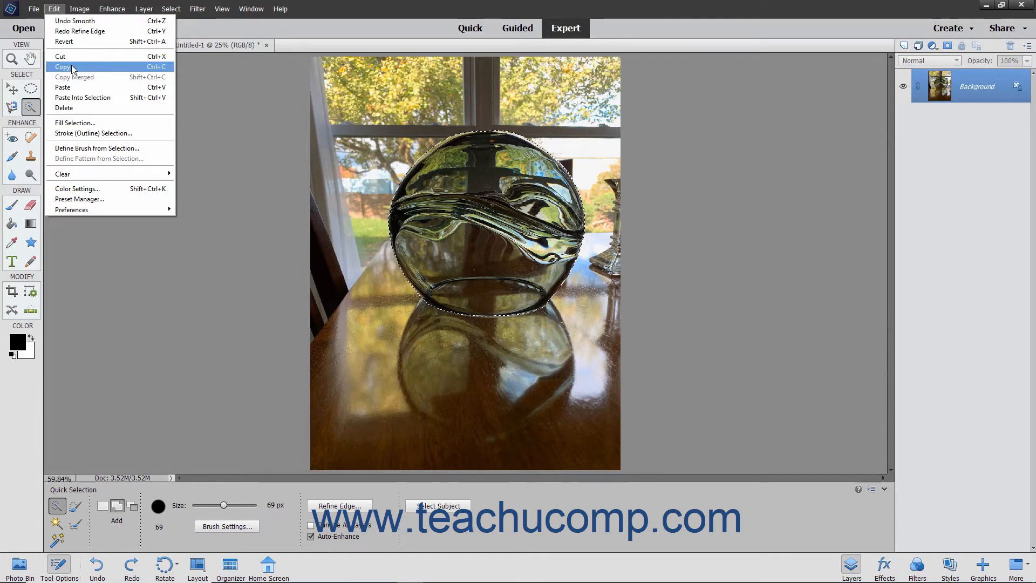
pyautogui.click(63, 67)
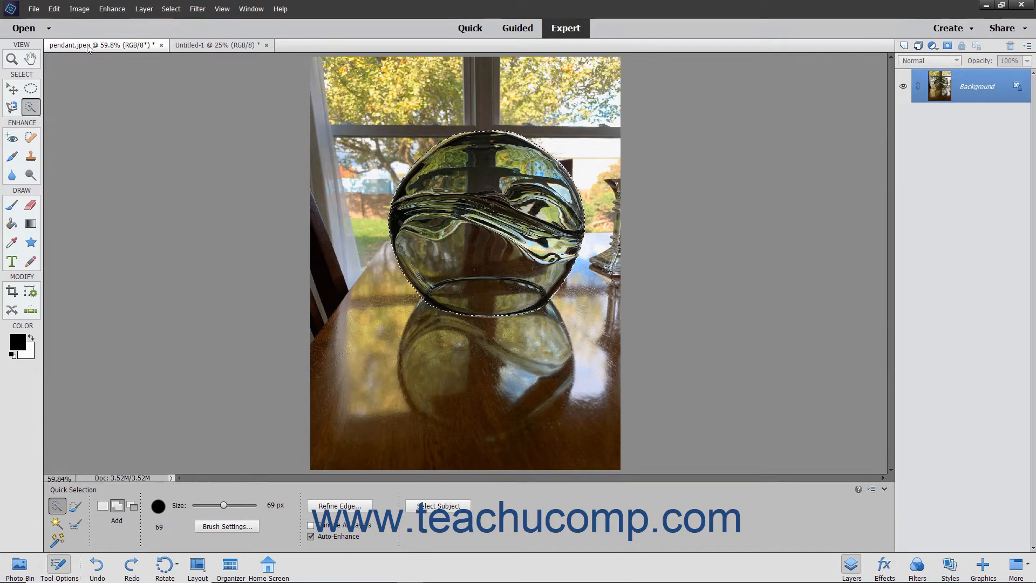
# - Paste the copied pendant as a new Layer 1 above the Background
pyautogui.click(54, 9)
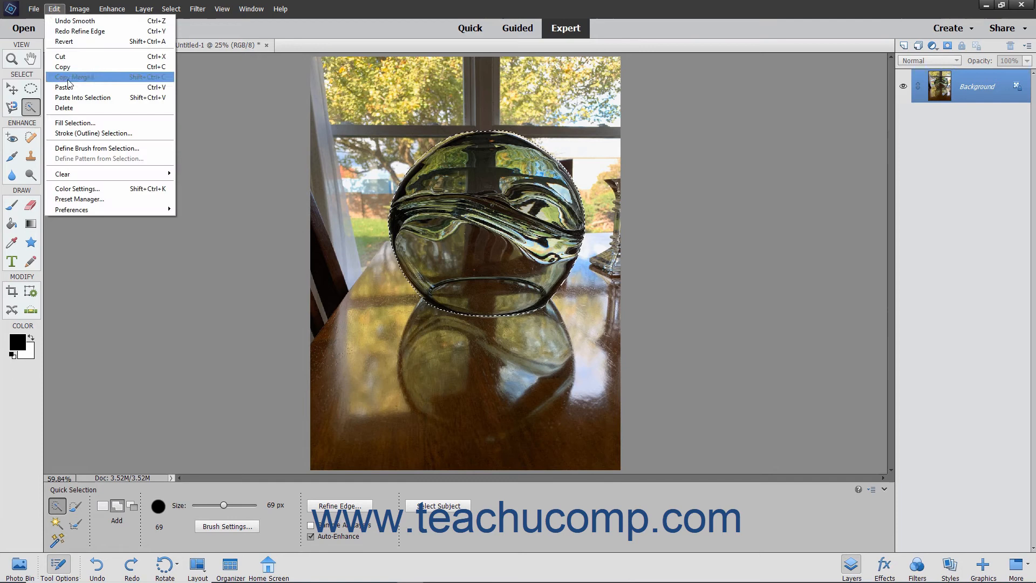
pyautogui.click(63, 86)
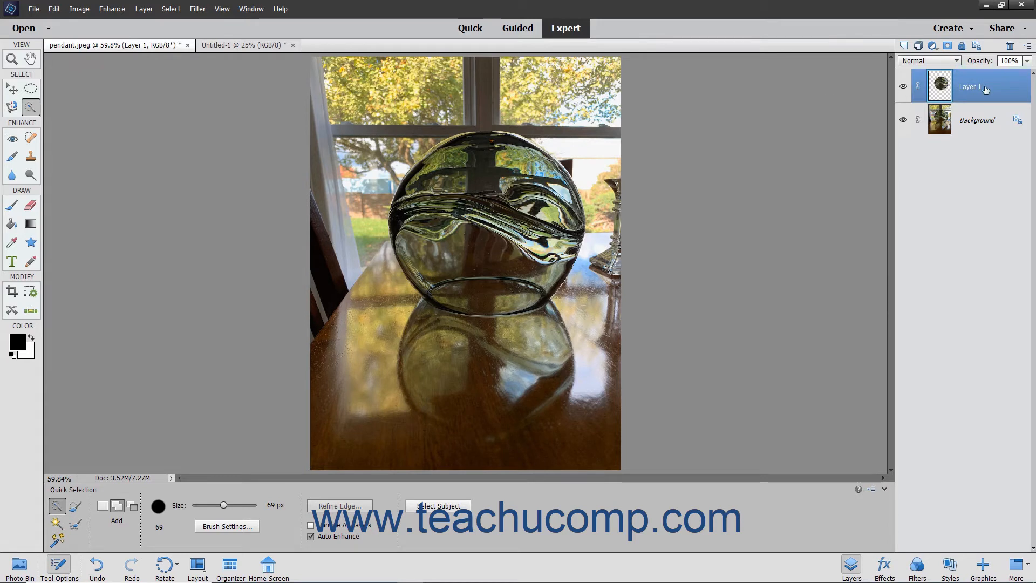
pyautogui.moveTo(139, 126)
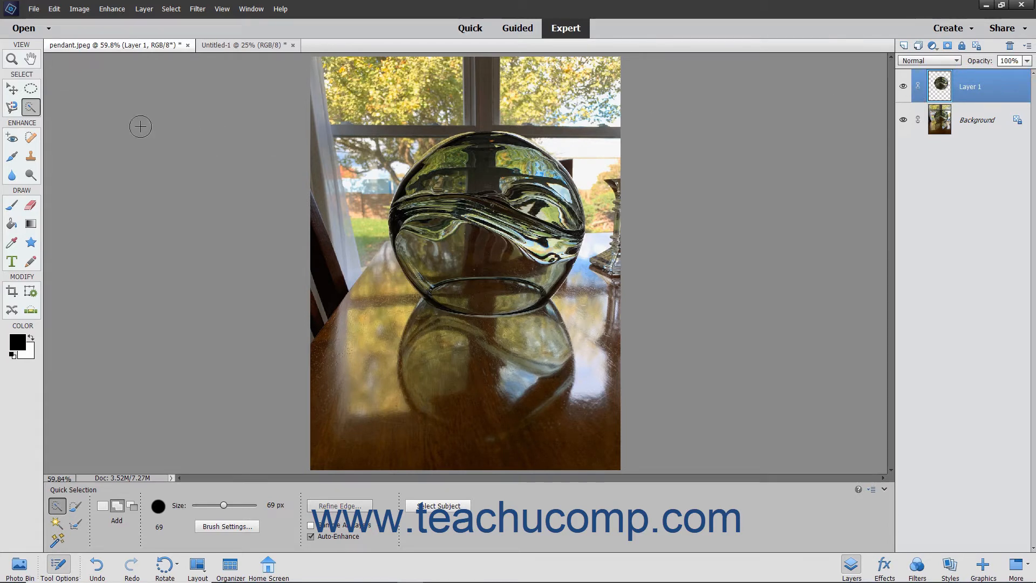
# - Drag the Layer 1 pendant copy to the lower-left corner with the Move tool
pyautogui.click(12, 88)
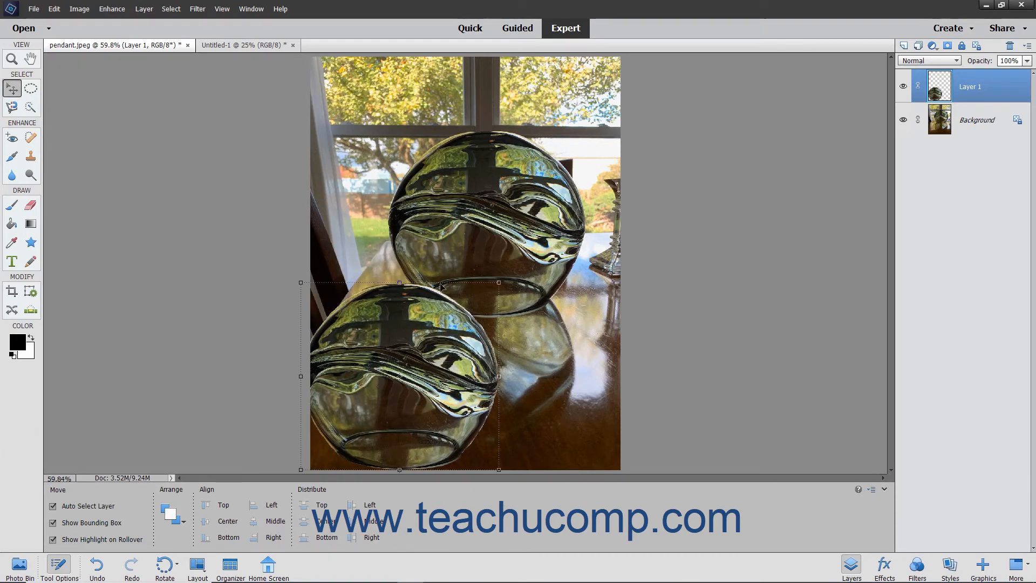
pyautogui.moveTo(276, 161)
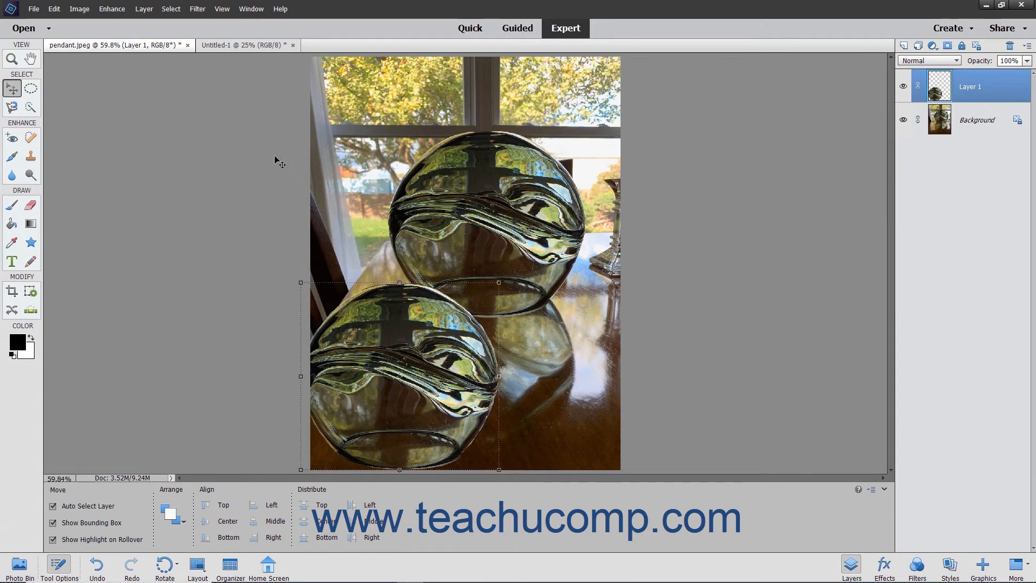
pyautogui.click(245, 45)
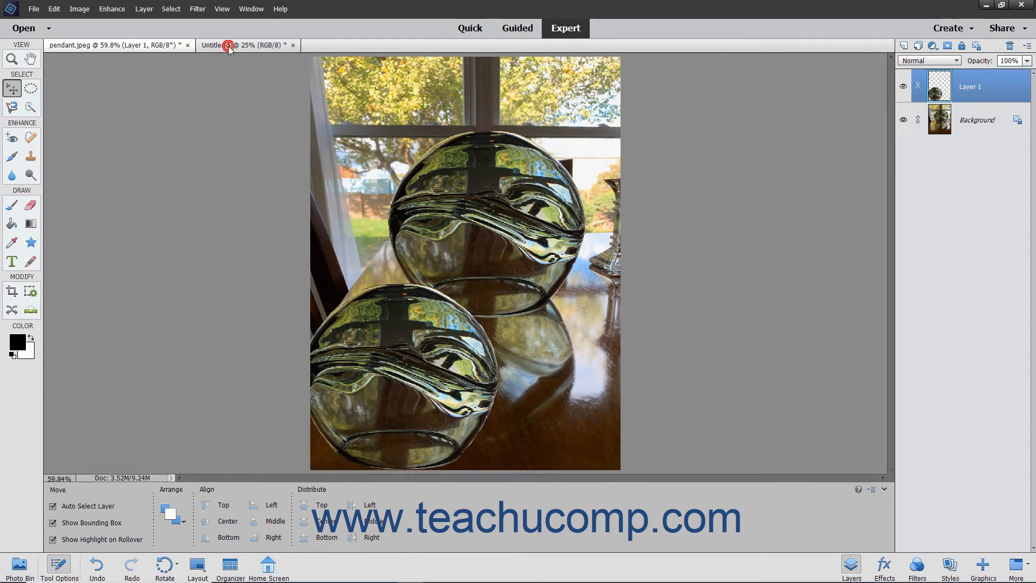
# - Switch to the Untitled-1 gradient document and select its whole canvas with Select > All
pyautogui.click(246, 45)
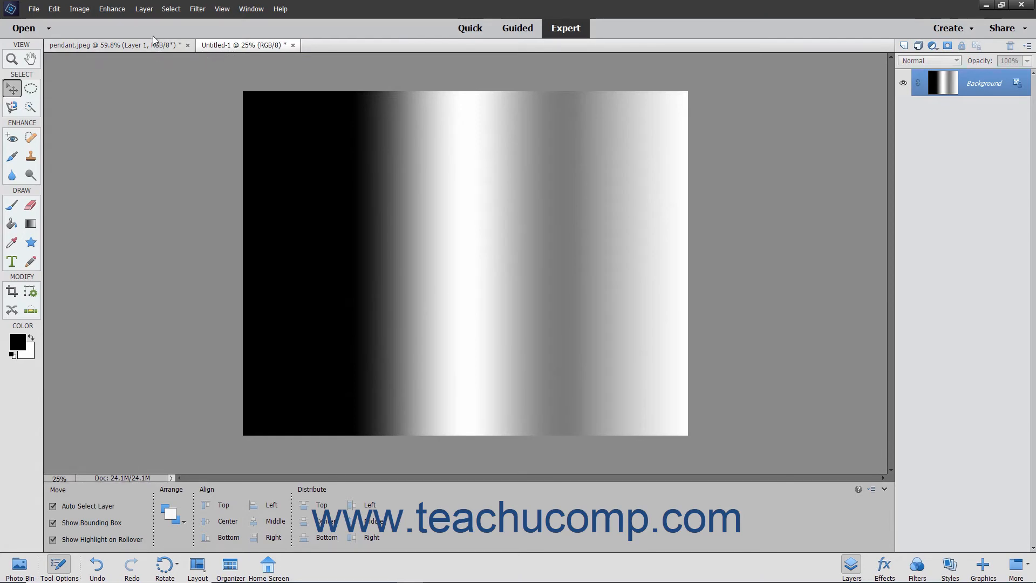
pyautogui.click(464, 263)
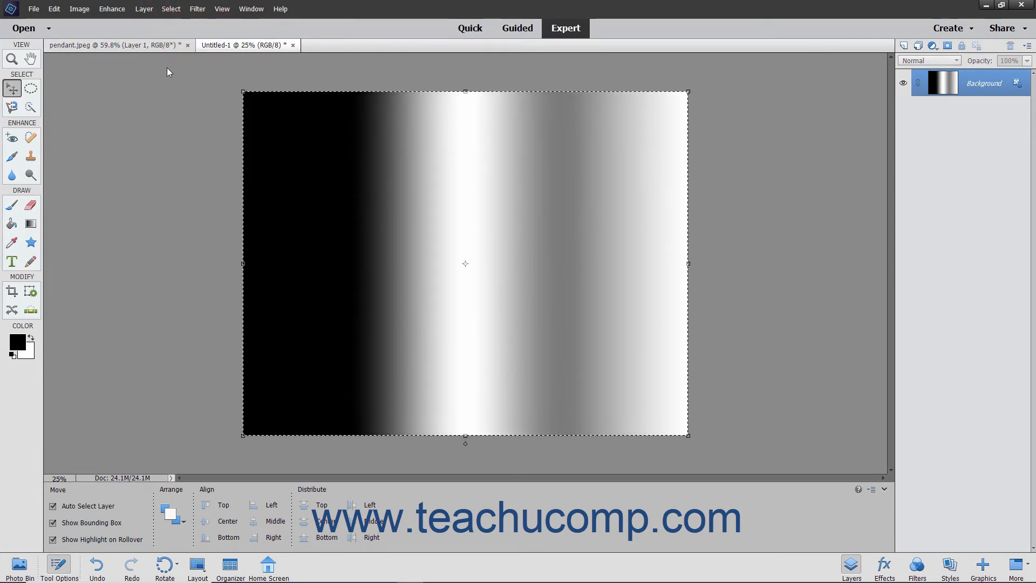
pyautogui.click(54, 9)
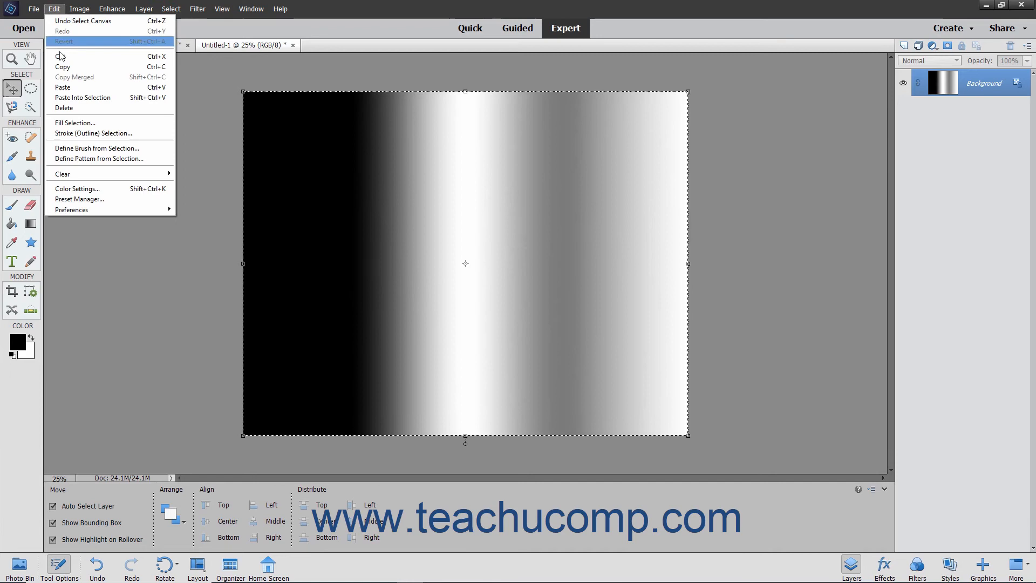
pyautogui.moveTo(82, 97)
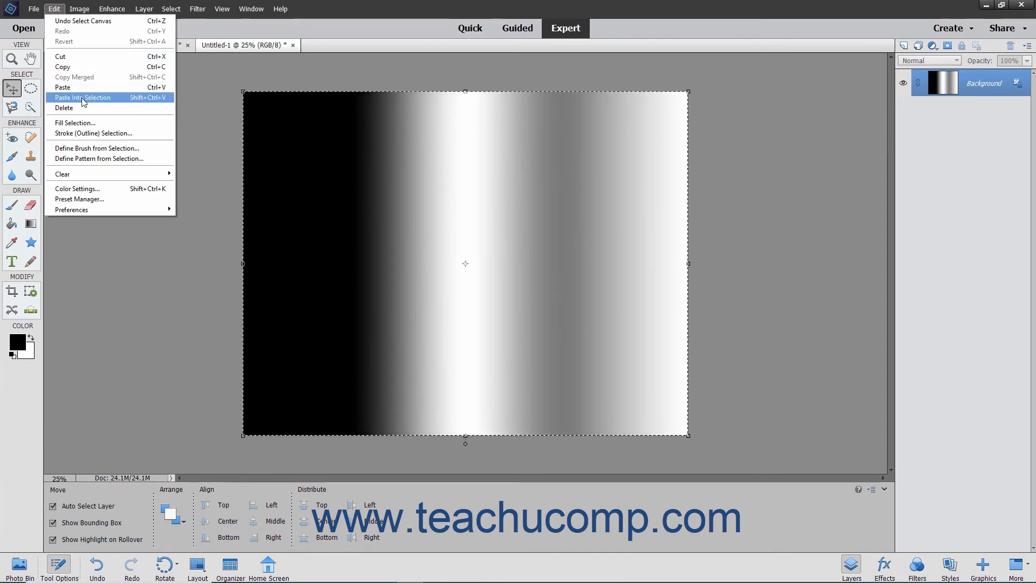
# - Paste the pendant into the canvas selection so it sits centred on the gradient
pyautogui.click(82, 97)
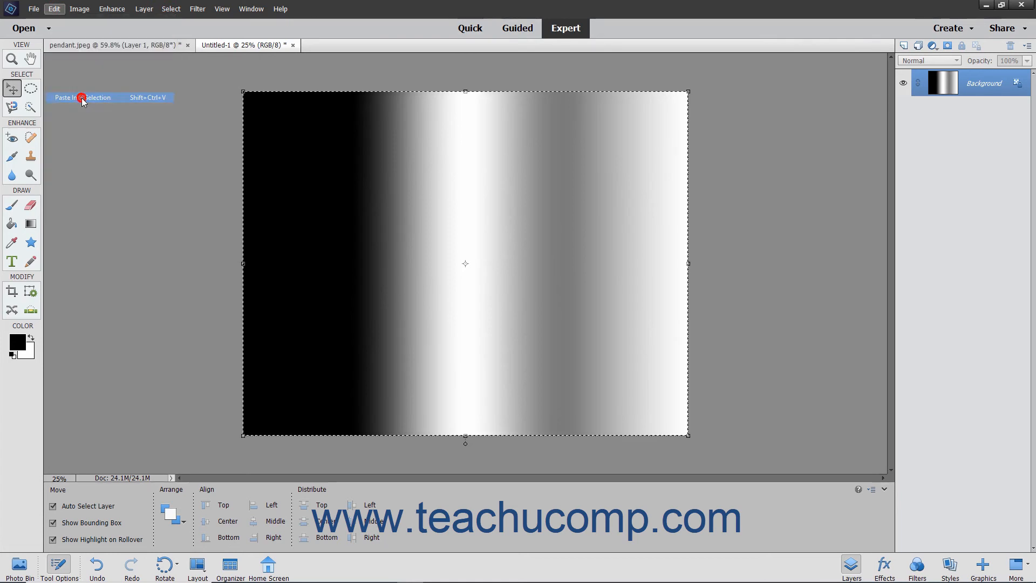
pyautogui.click(82, 97)
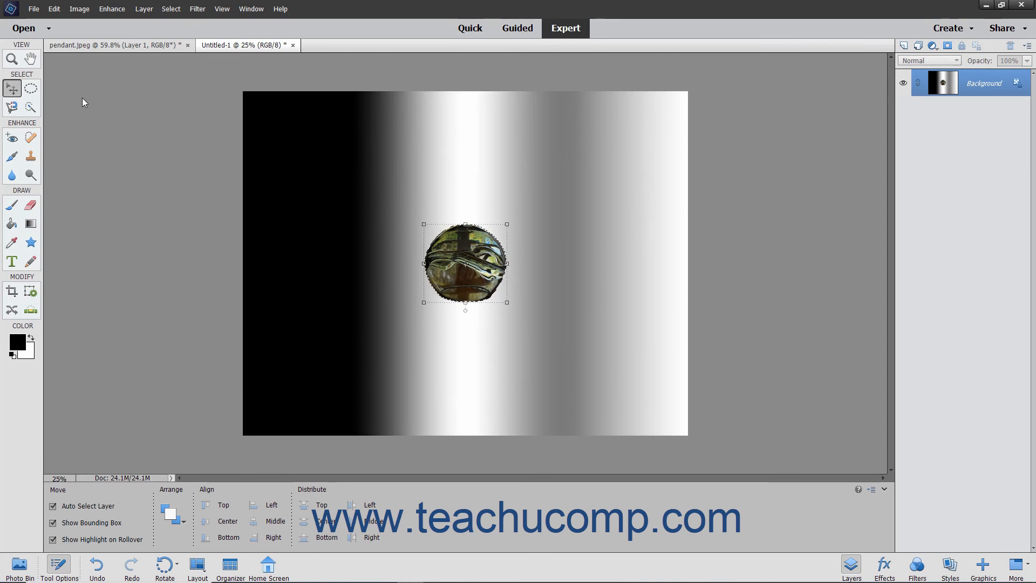
pyautogui.moveTo(176, 198)
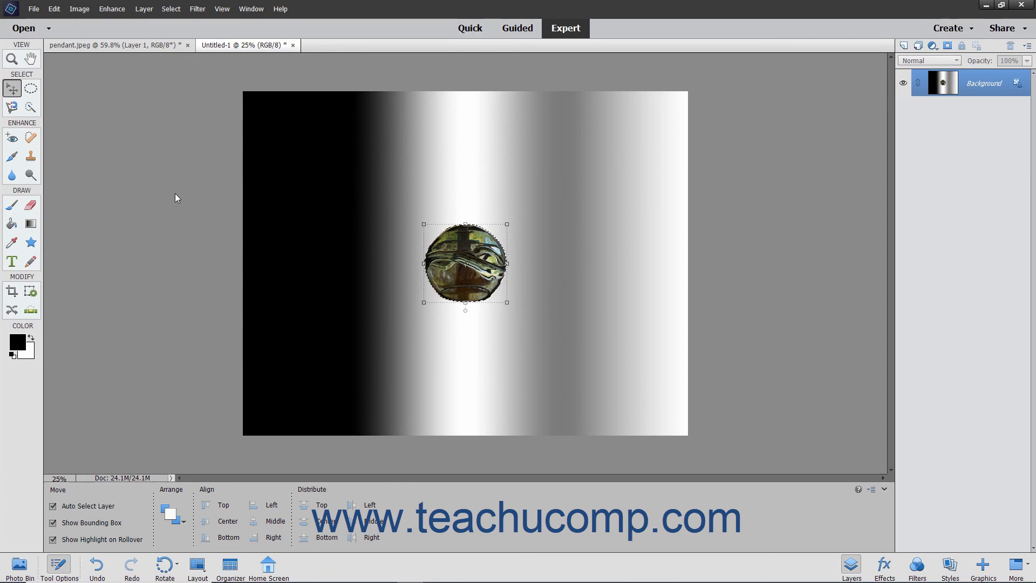